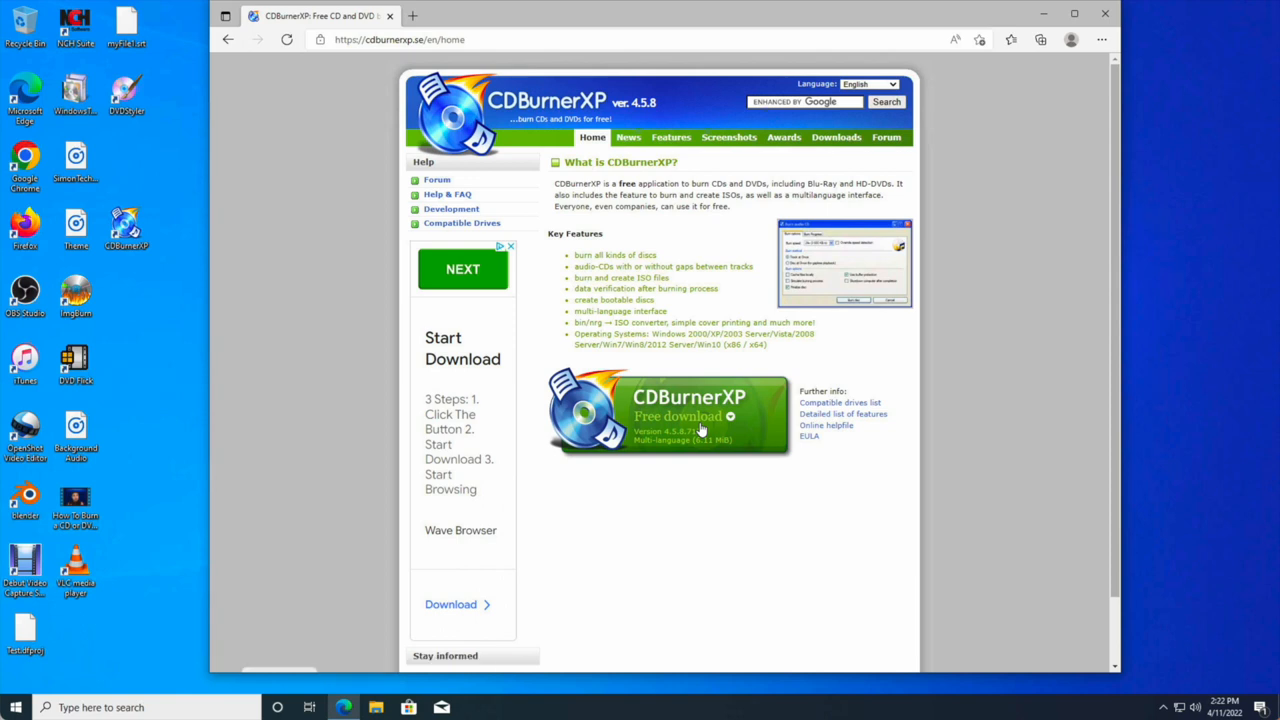
Close the Edge window showing the CDBurnerXP download page, leaving the desktop.
{"action": "left_click", "coordinate": [677, 416]}
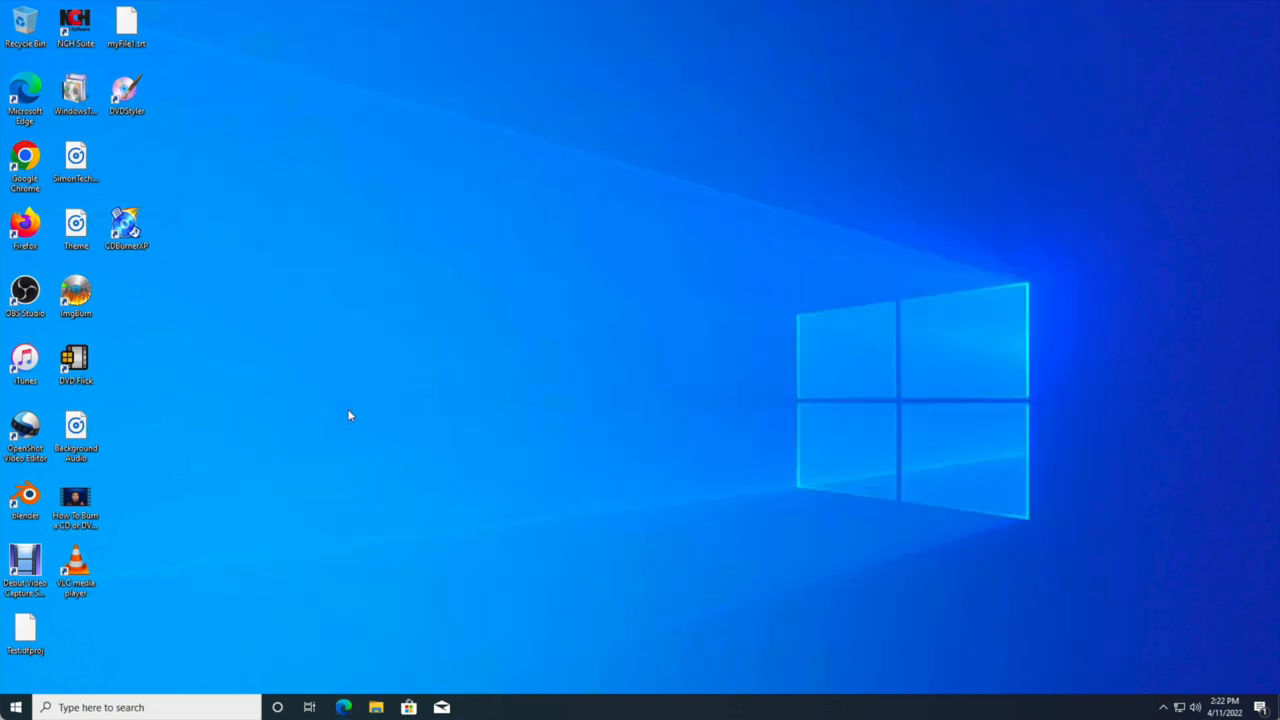
{"action": "mouse_move", "coordinate": [227, 315]}
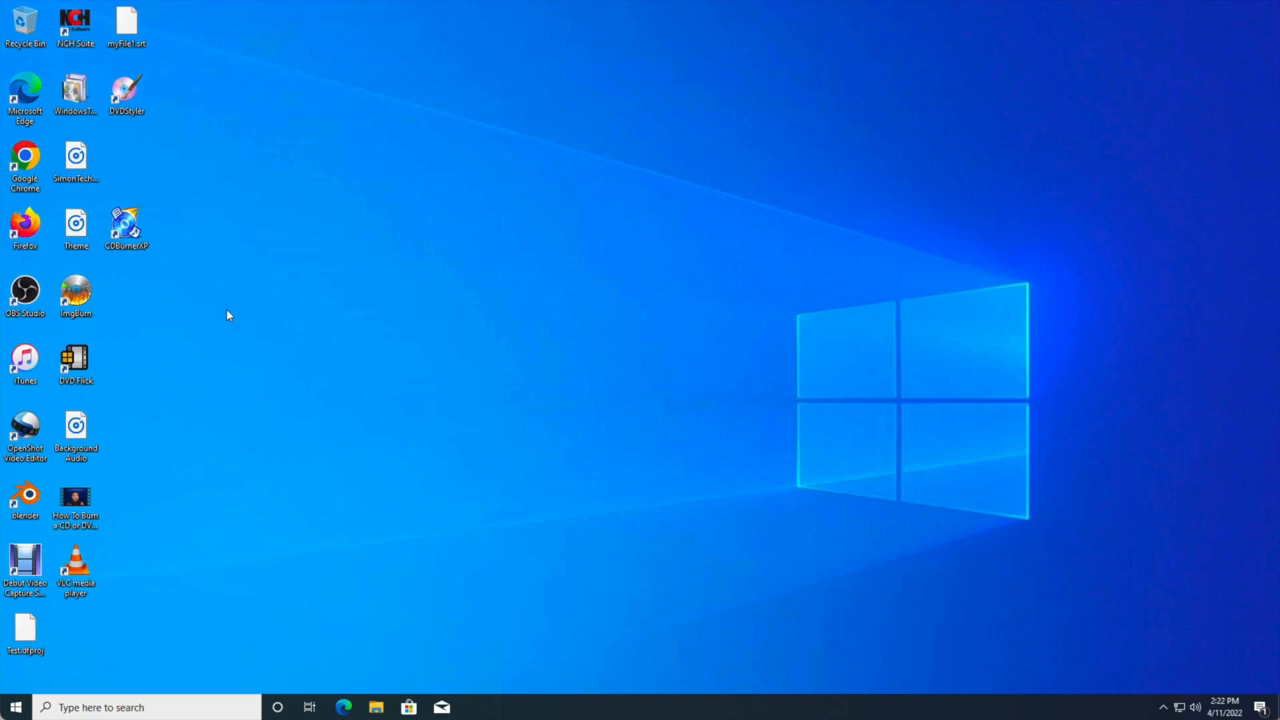
Launch CDBurnerXP from its desktop shortcut to reach the start window of project types.
{"action": "double_click", "coordinate": [126, 228]}
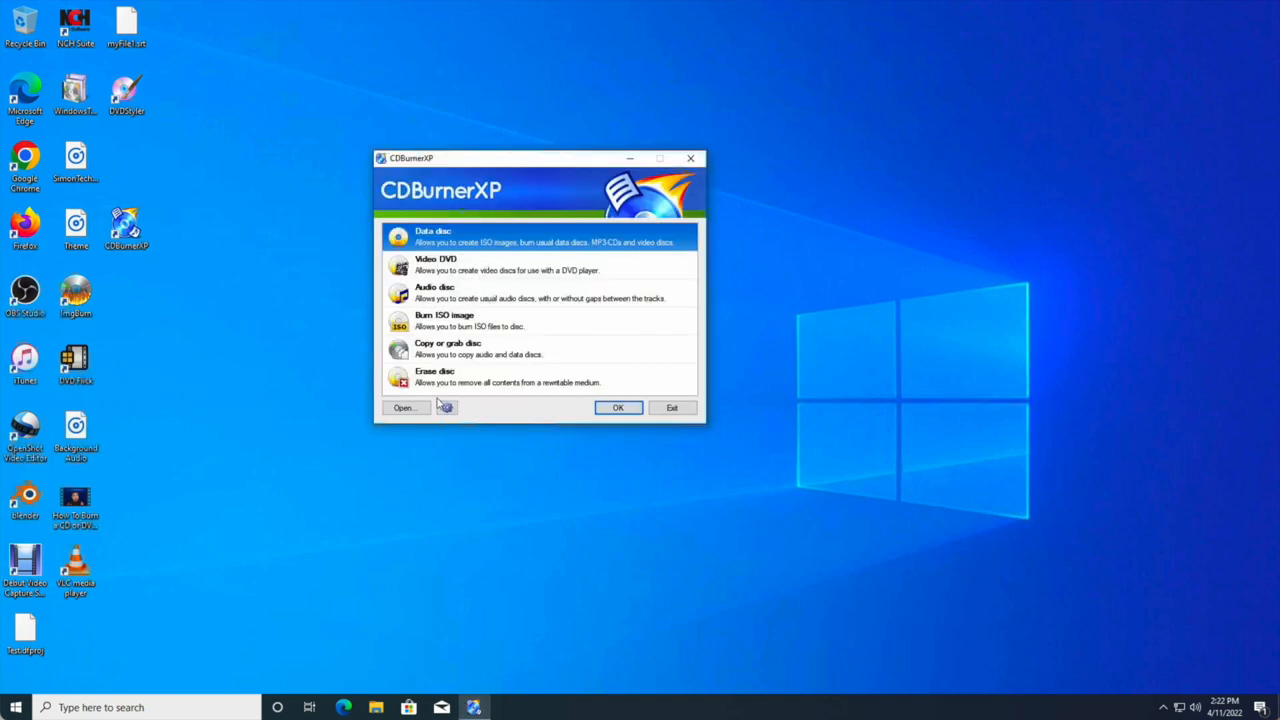
{"action": "mouse_move", "coordinate": [447, 430]}
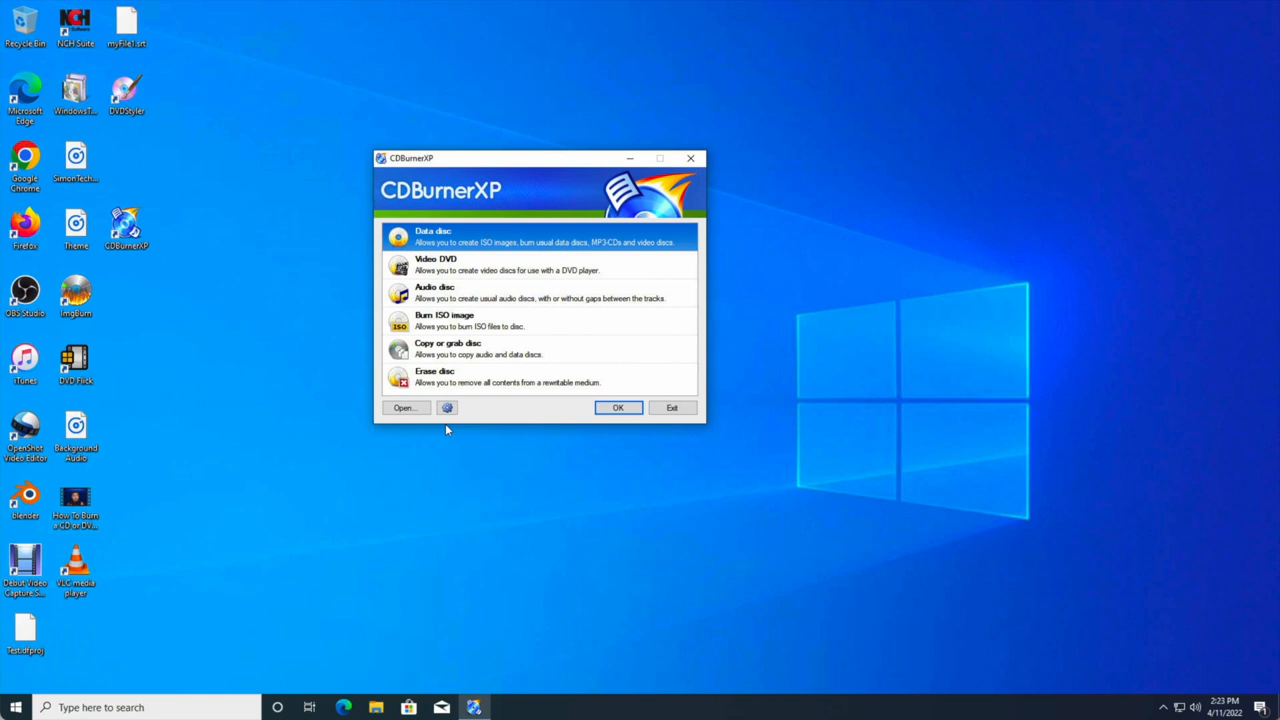
{"action": "mouse_move", "coordinate": [523, 284]}
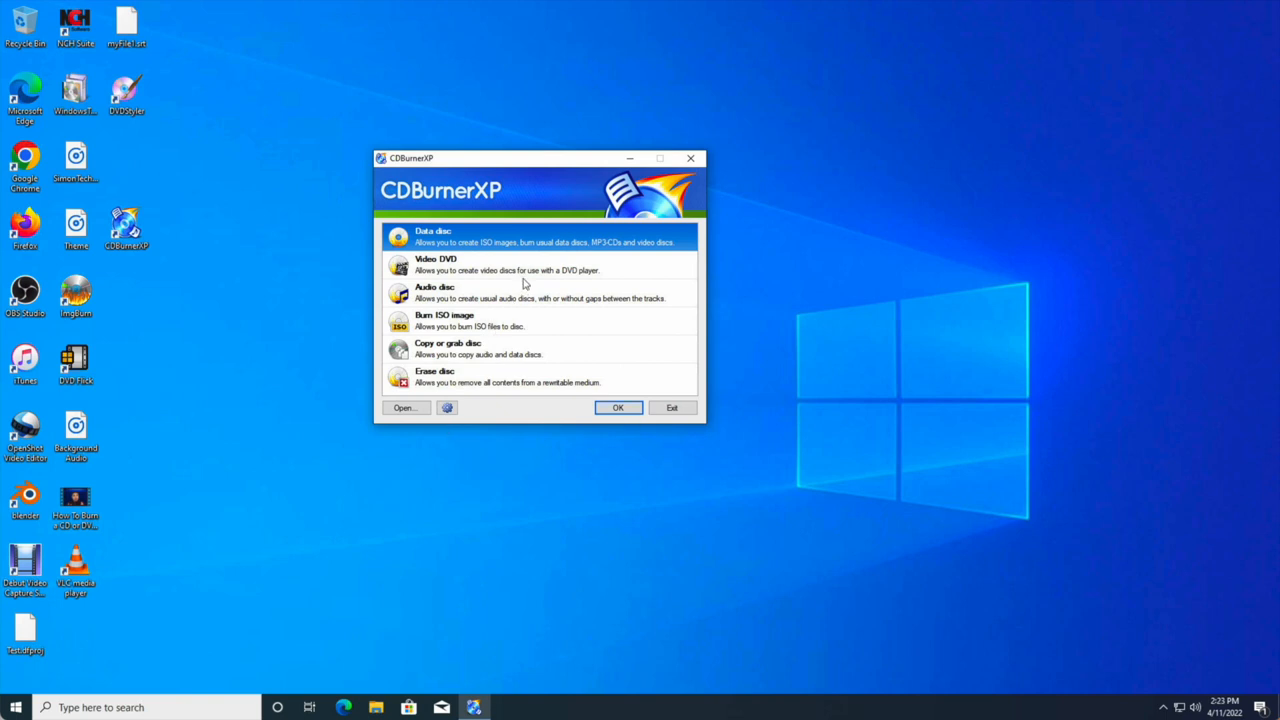
{"action": "mouse_move", "coordinate": [519, 306]}
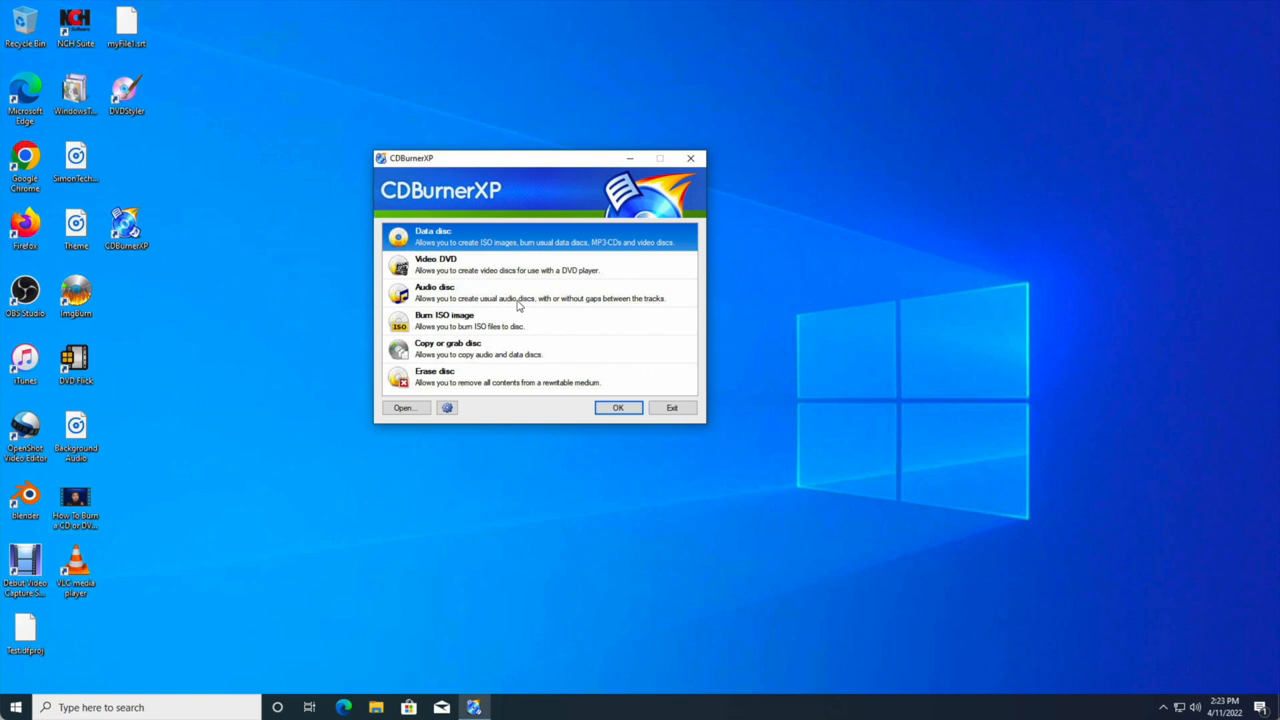
{"action": "mouse_move", "coordinate": [475, 393]}
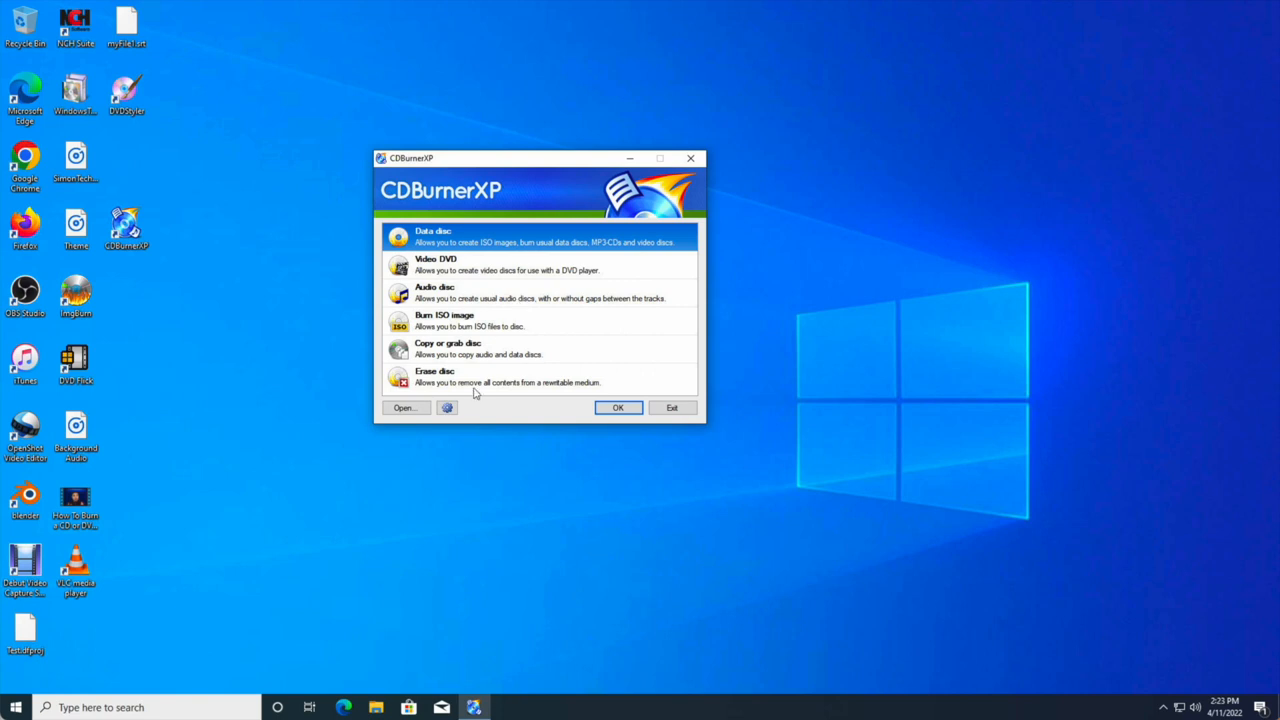
{"action": "mouse_move", "coordinate": [465, 390]}
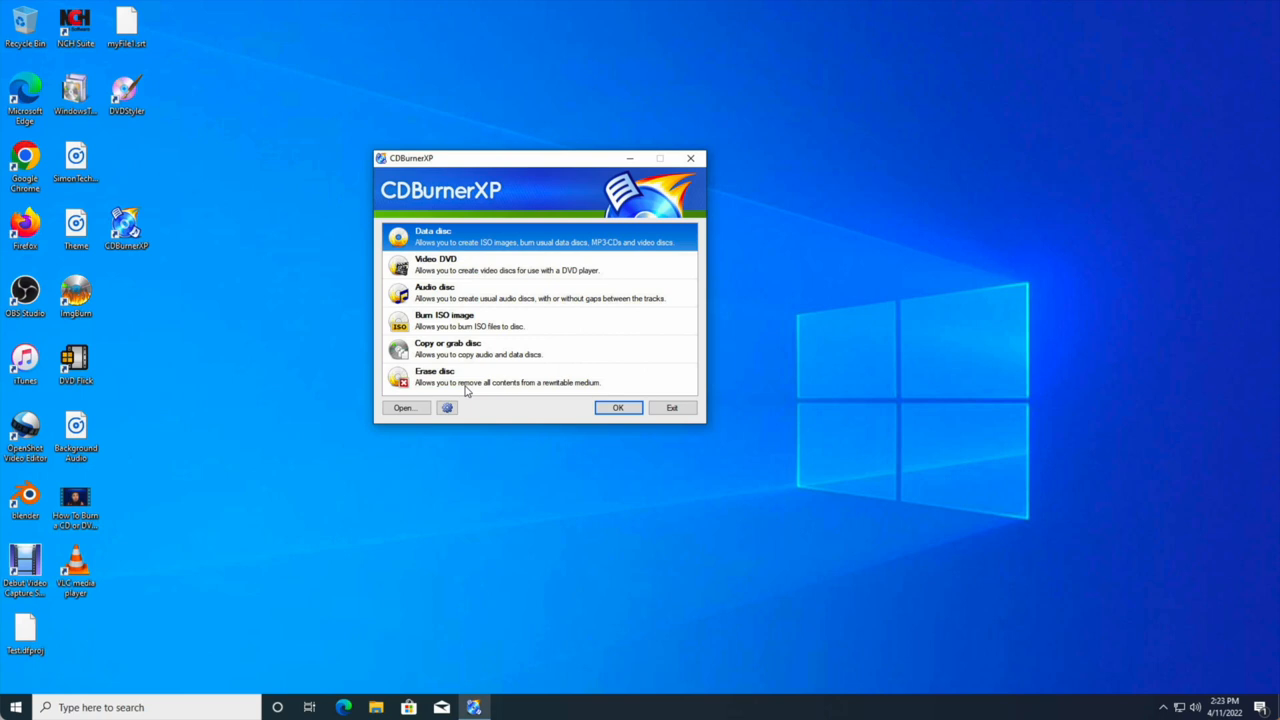
{"action": "mouse_move", "coordinate": [450, 366]}
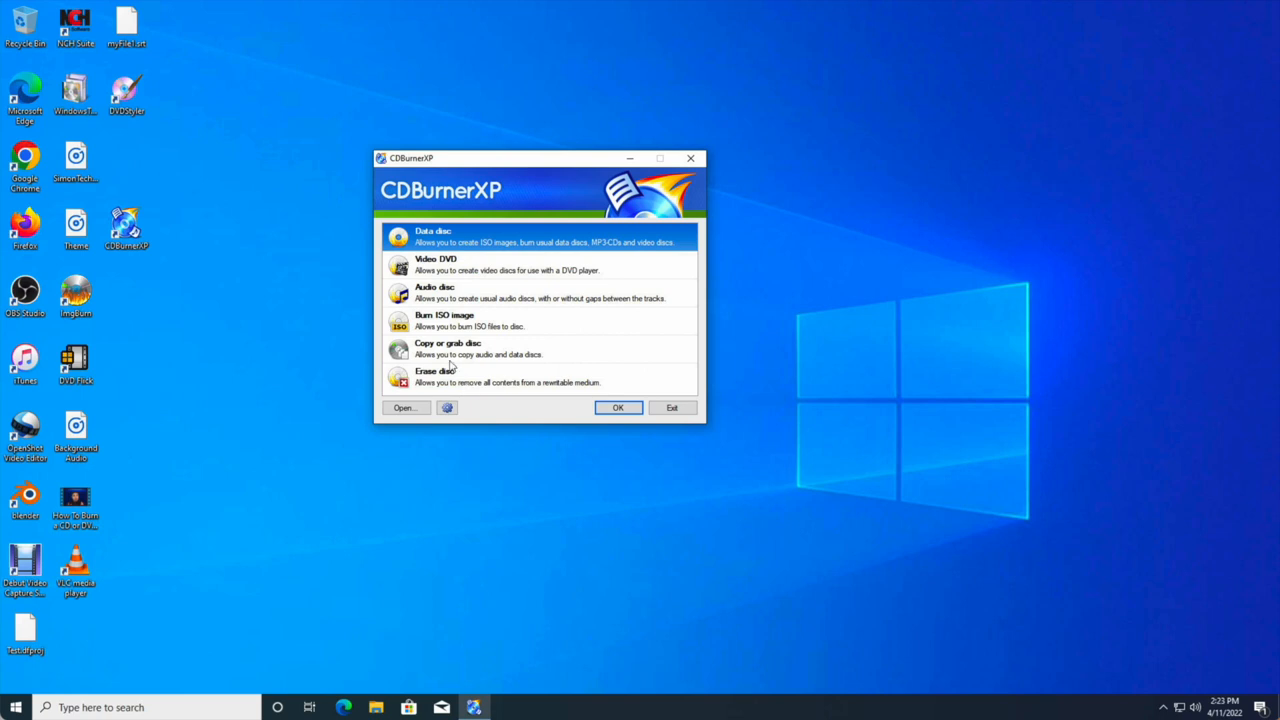
{"action": "mouse_move", "coordinate": [458, 303]}
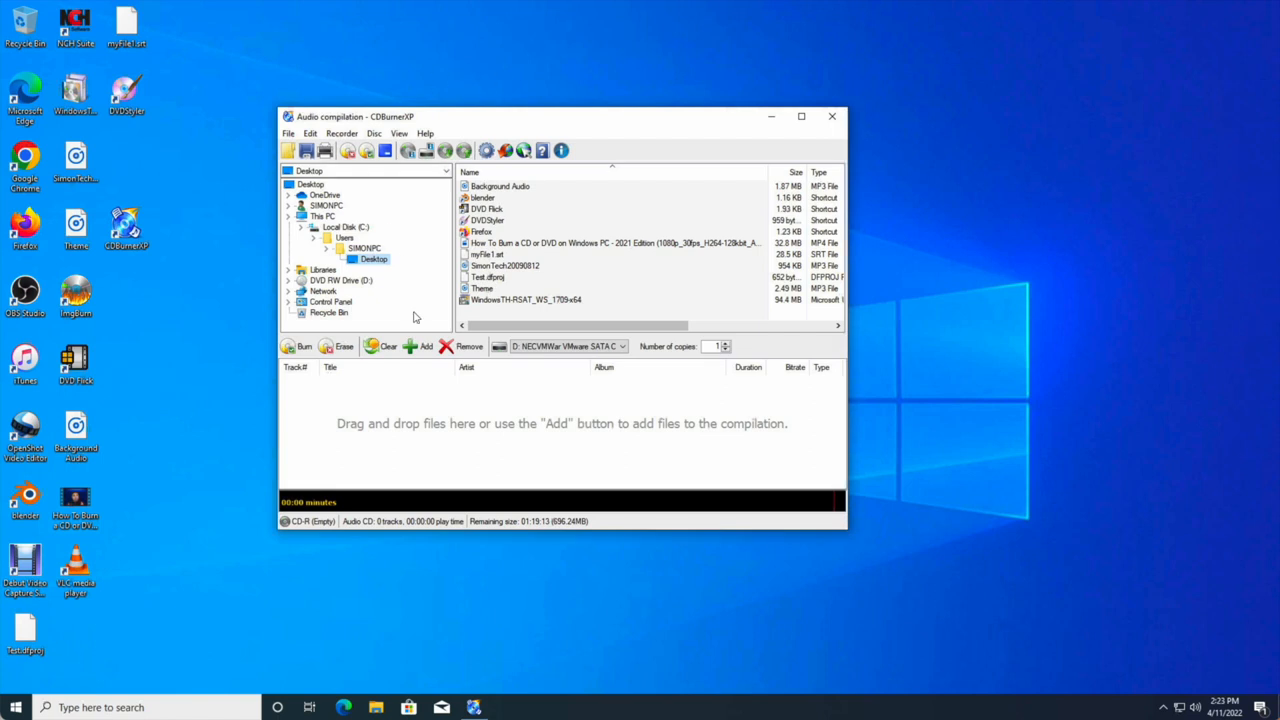
{"action": "mouse_move", "coordinate": [463, 426]}
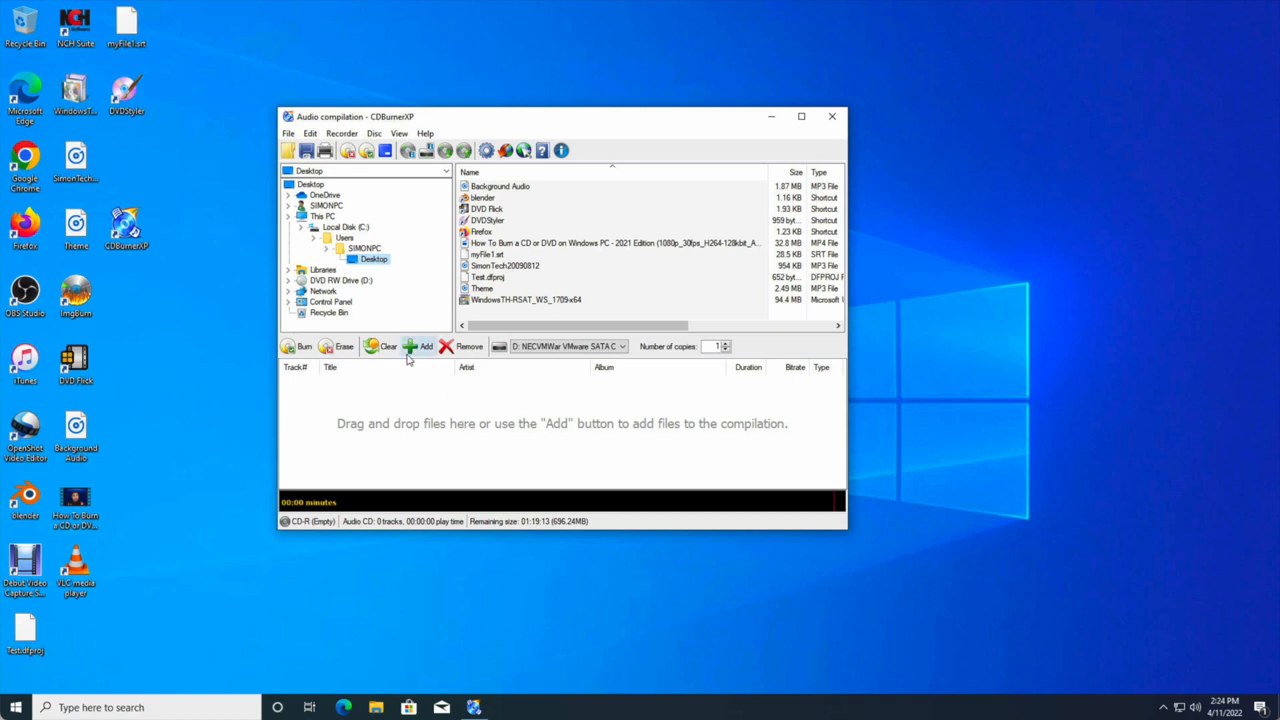
Bring up the Add file picker for the empty audio compilation and dismiss it without adding tracks.
{"action": "left_click", "coordinate": [424, 346]}
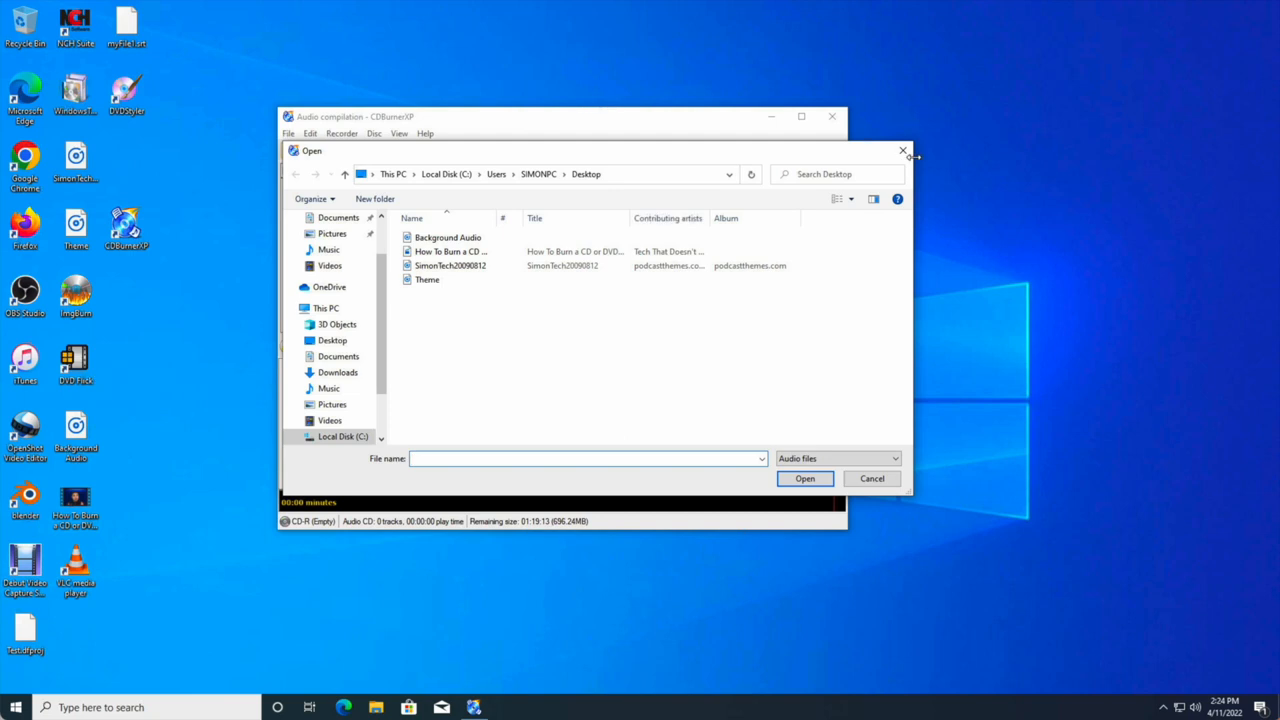
{"action": "left_click", "coordinate": [871, 478]}
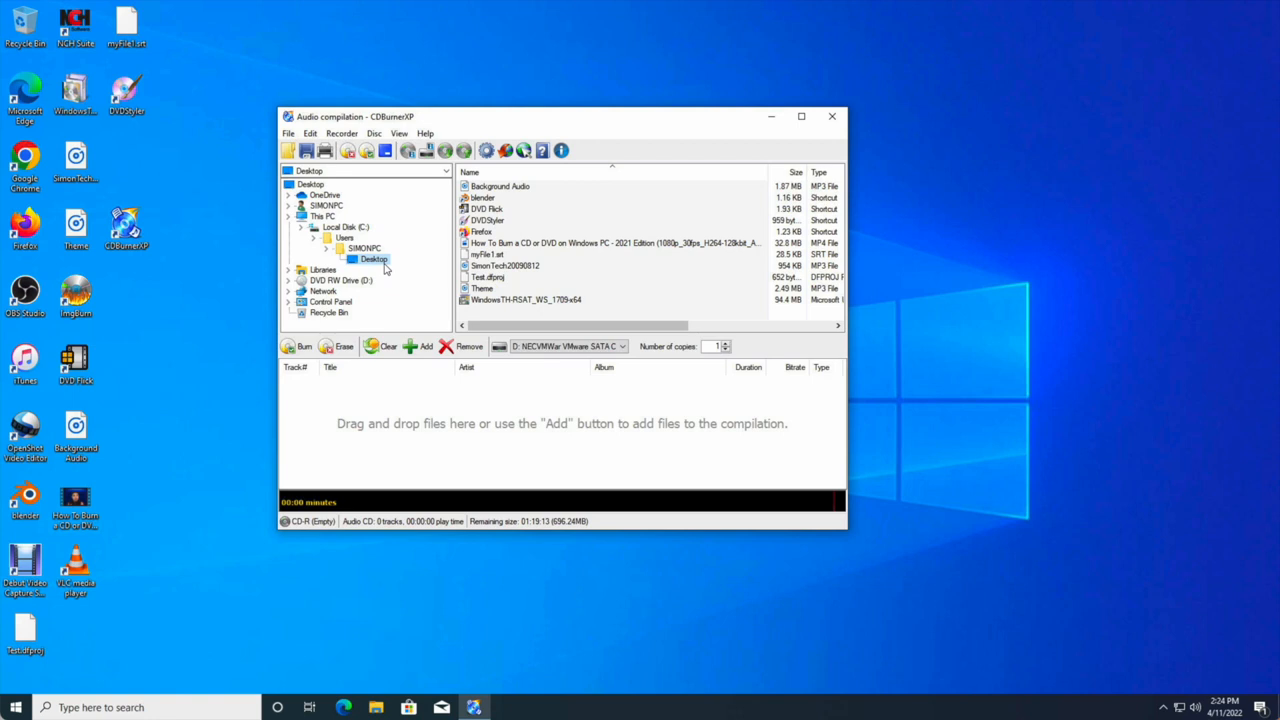
{"action": "mouse_move", "coordinate": [505, 266]}
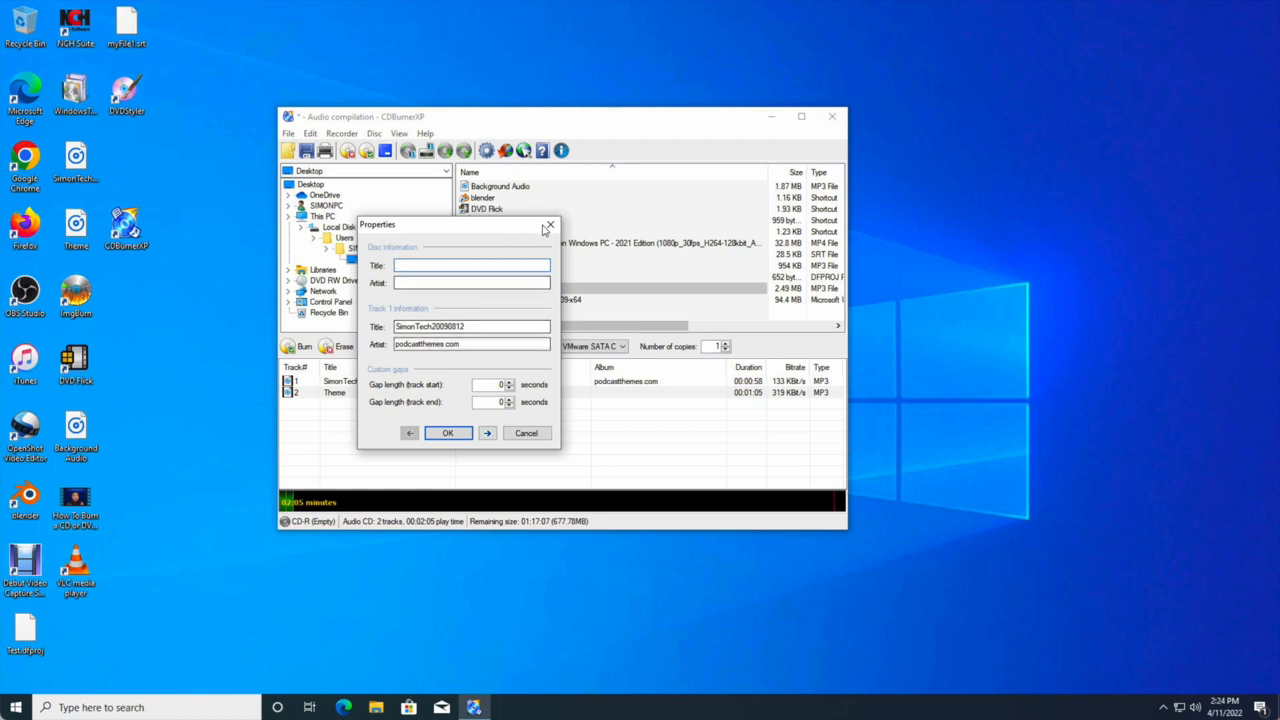
Dismiss the track Properties dialog unchanged, keeping SimonTech20090812 and Theme in the compilation.
{"action": "left_click", "coordinate": [526, 432]}
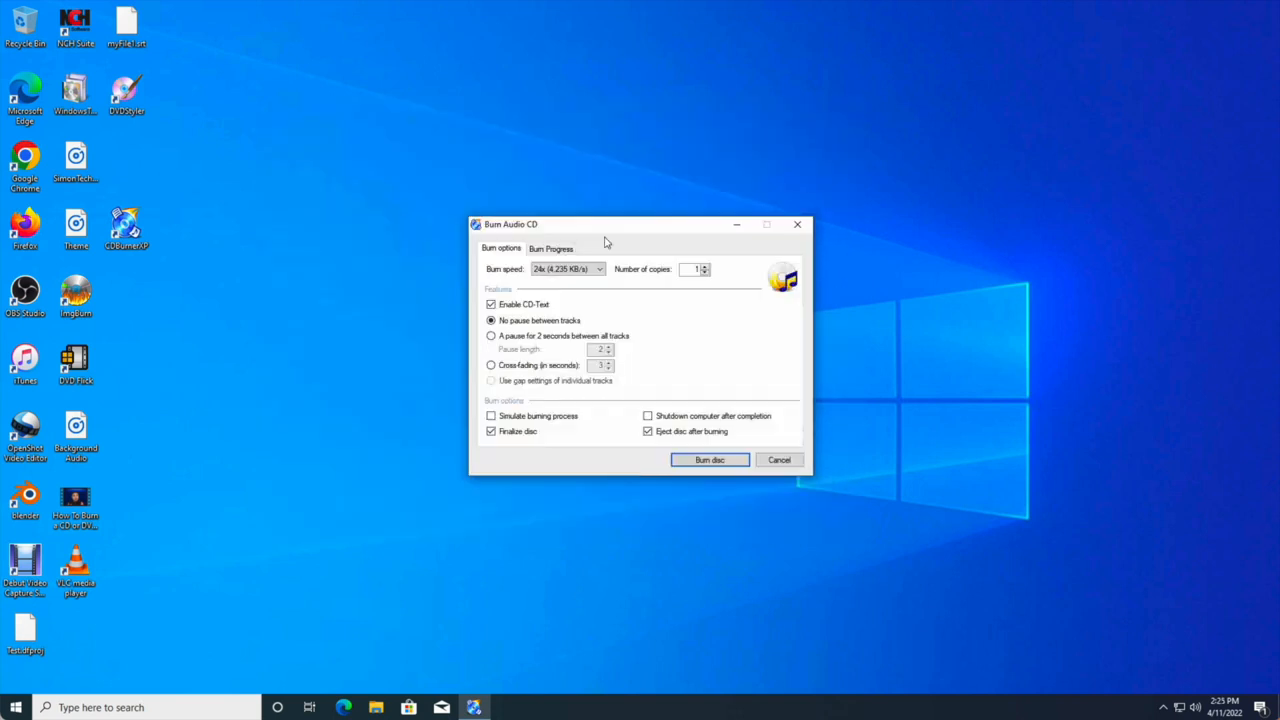
{"action": "mouse_move", "coordinate": [560, 313]}
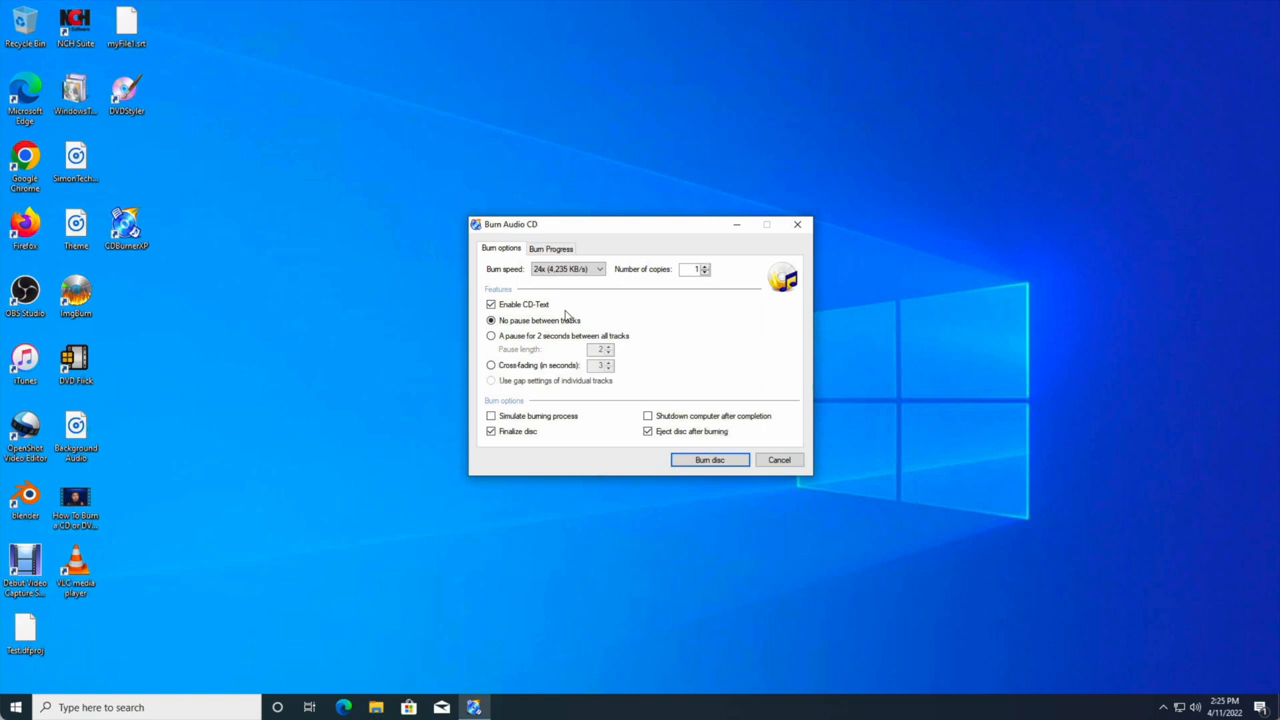
{"action": "mouse_move", "coordinate": [620, 328]}
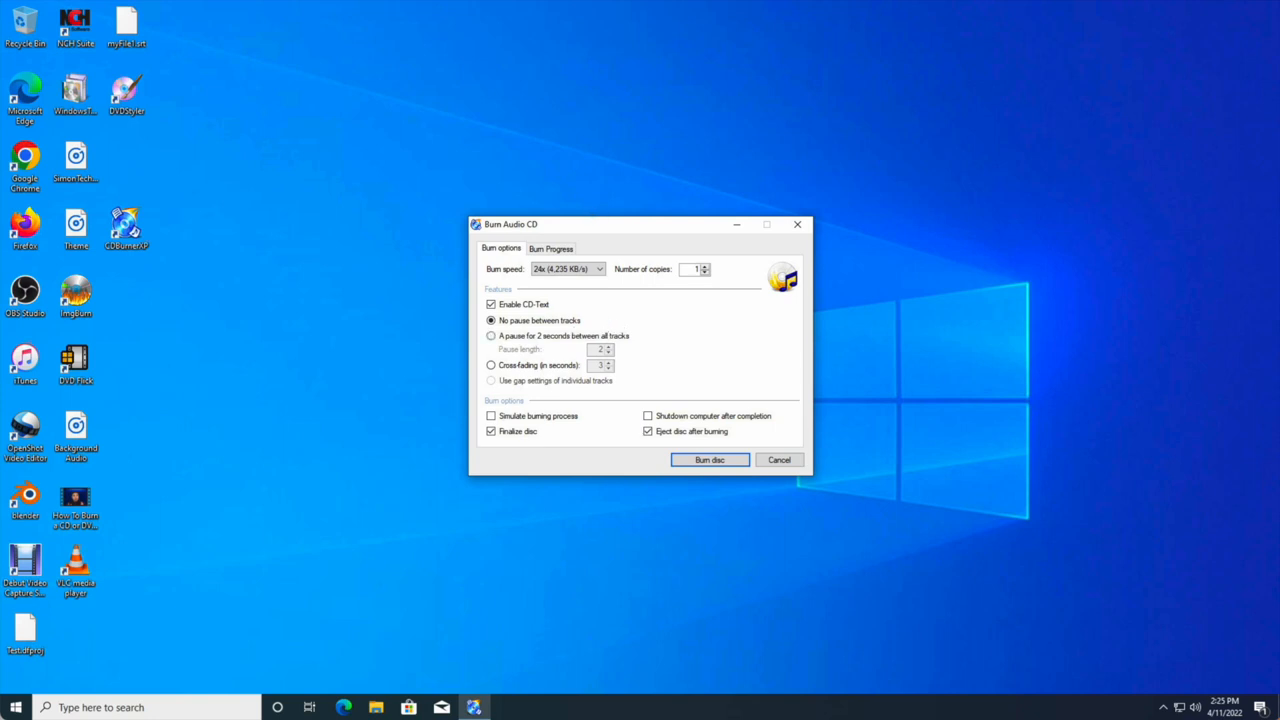
{"action": "mouse_move", "coordinate": [583, 353]}
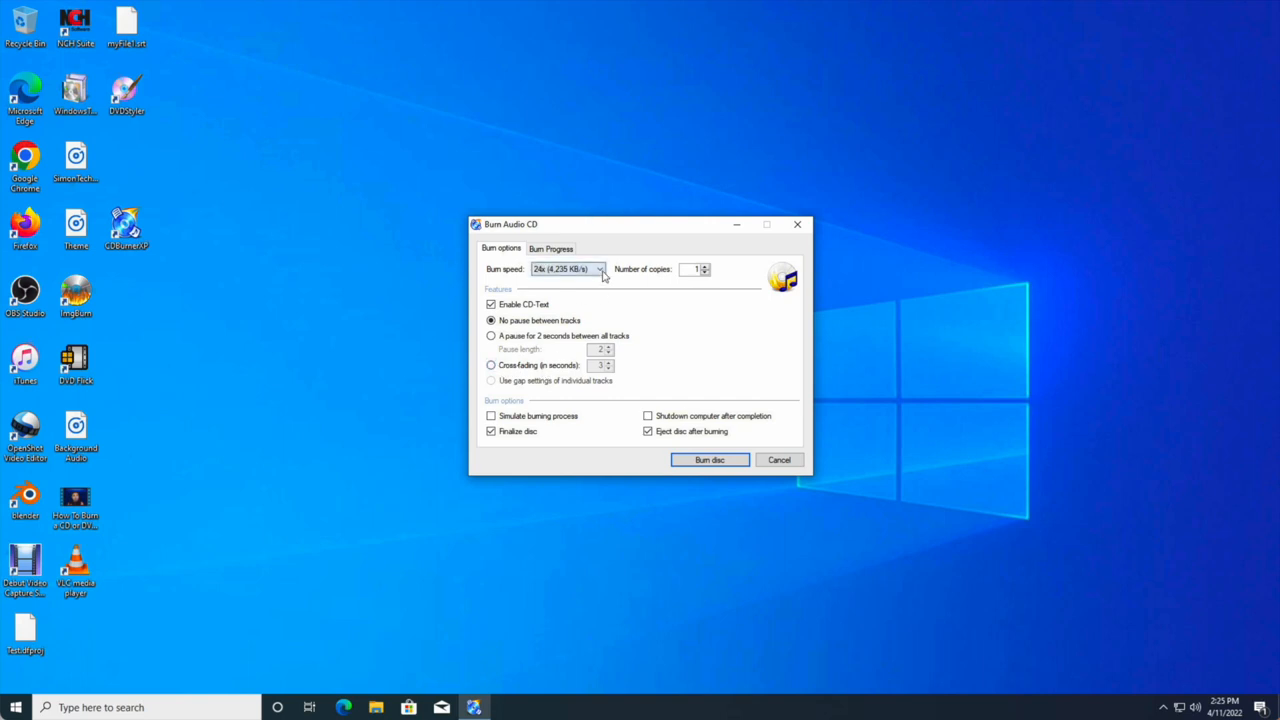
Keep the burn speed at 24x and start burning the audio CD.
{"action": "left_click", "coordinate": [599, 269]}
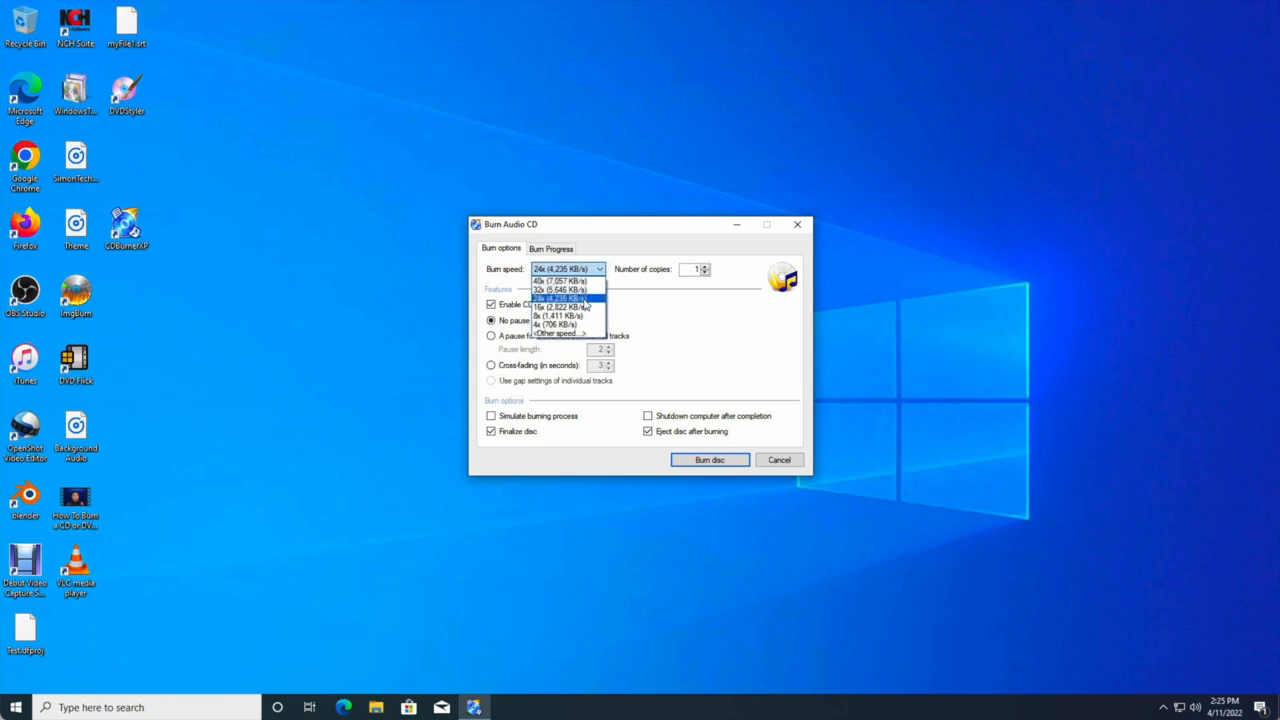
{"action": "left_click", "coordinate": [567, 298]}
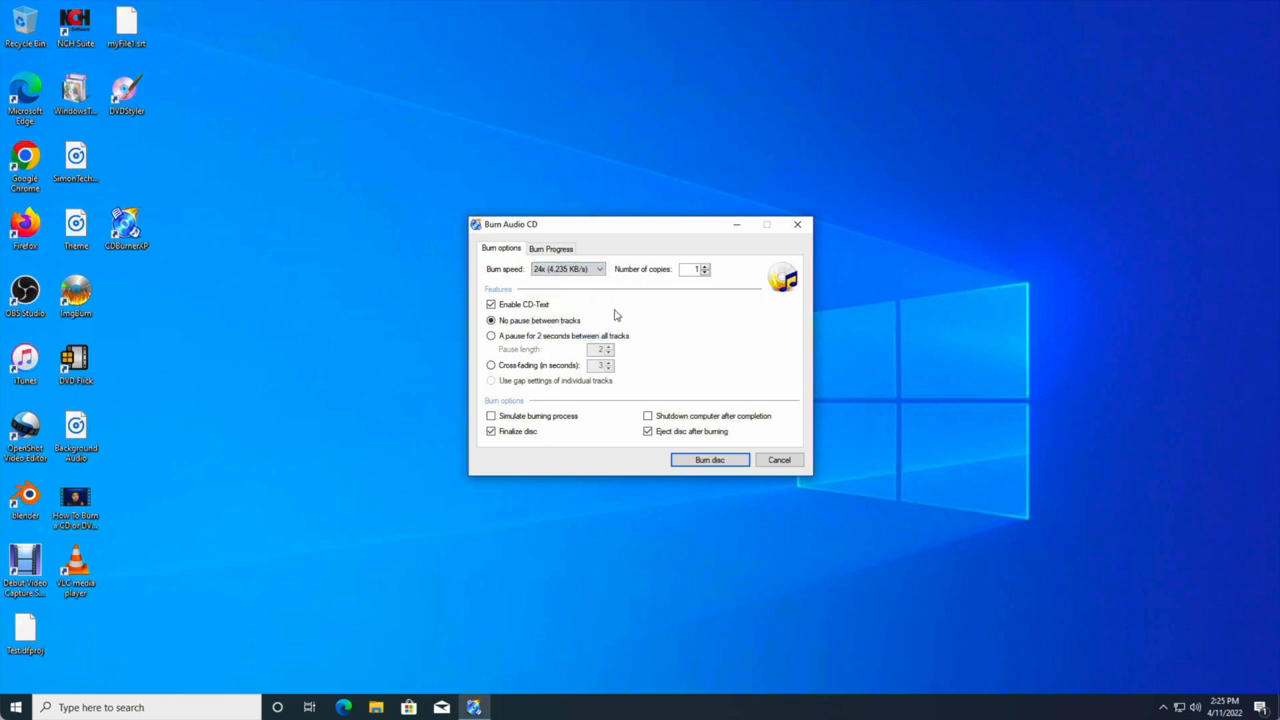
{"action": "left_click", "coordinate": [710, 459]}
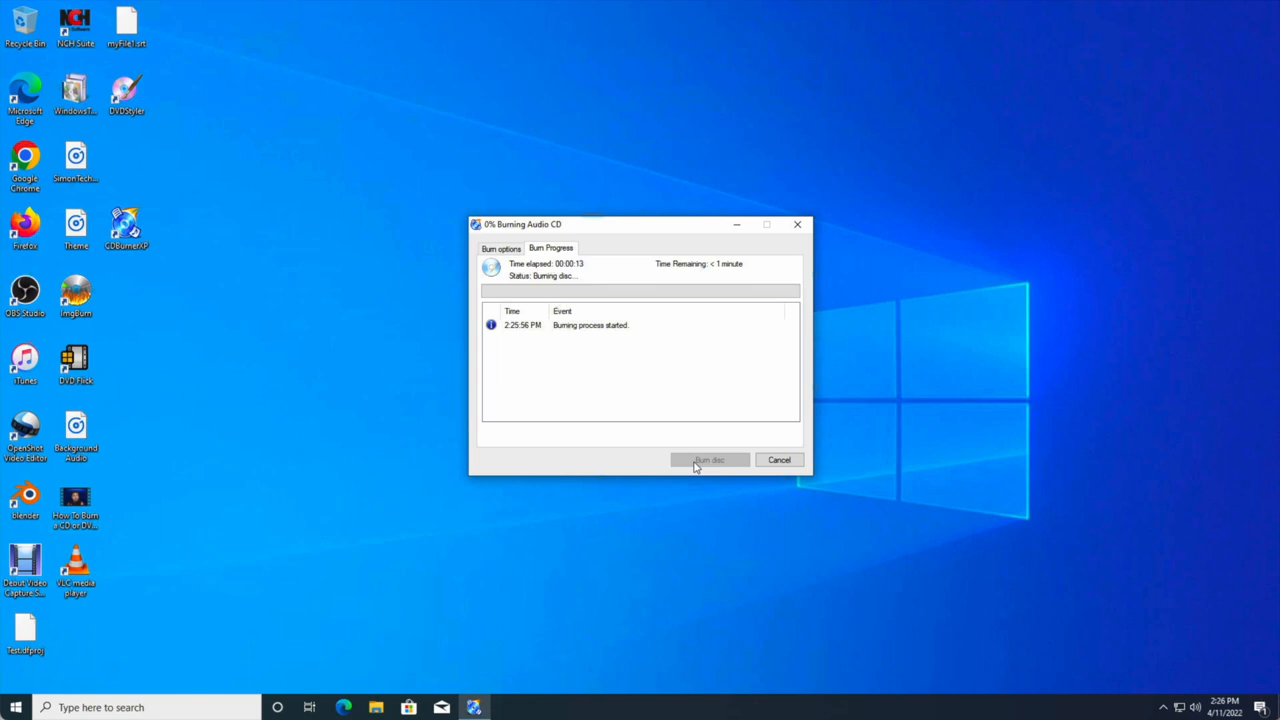
{"action": "mouse_move", "coordinate": [815, 480]}
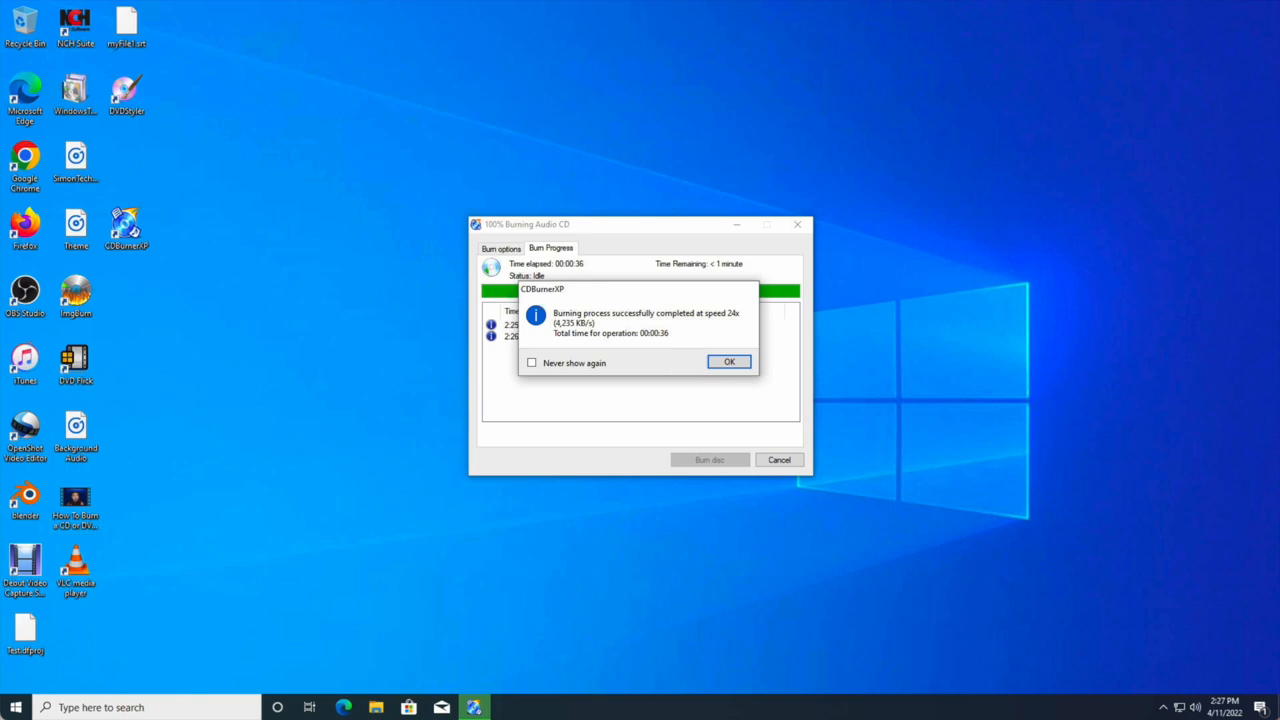
Acknowledge the successful burn, close the burn and compilation windows, and exit CDBurnerXP.
{"action": "left_click", "coordinate": [729, 361]}
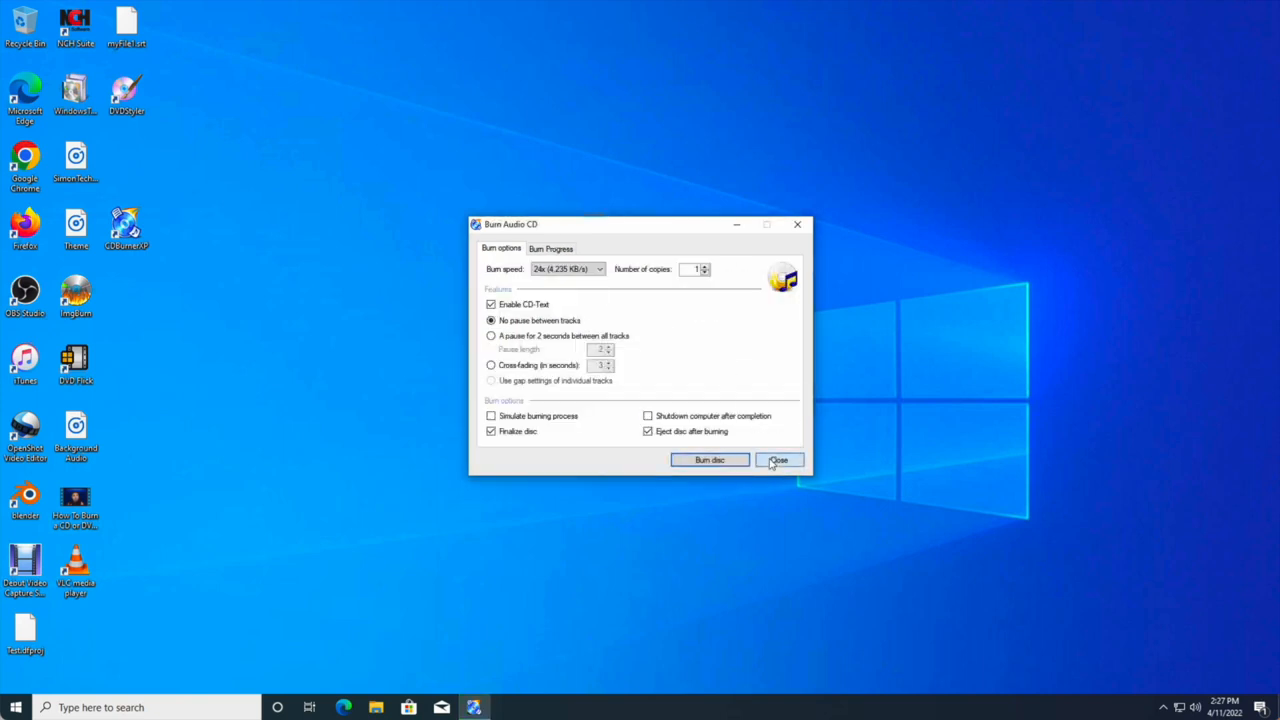
{"action": "left_click", "coordinate": [779, 459]}
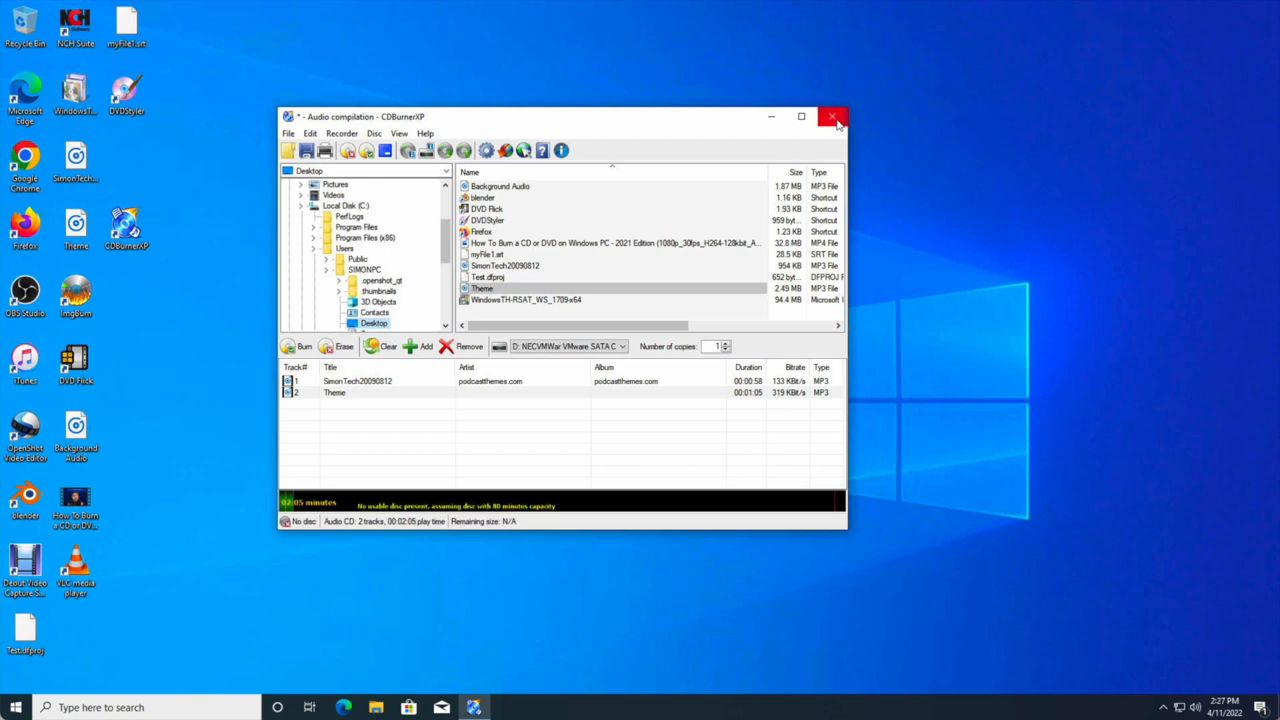
{"action": "left_click", "coordinate": [834, 117]}
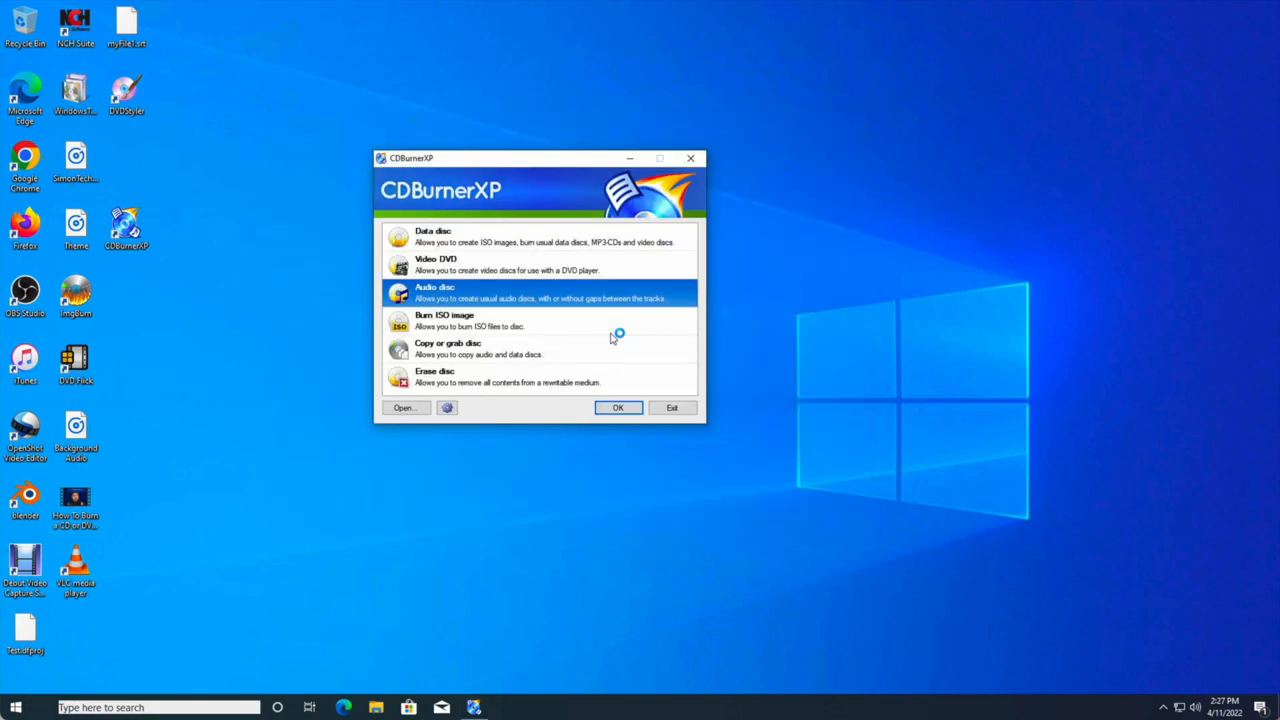
{"action": "left_click", "coordinate": [672, 407]}
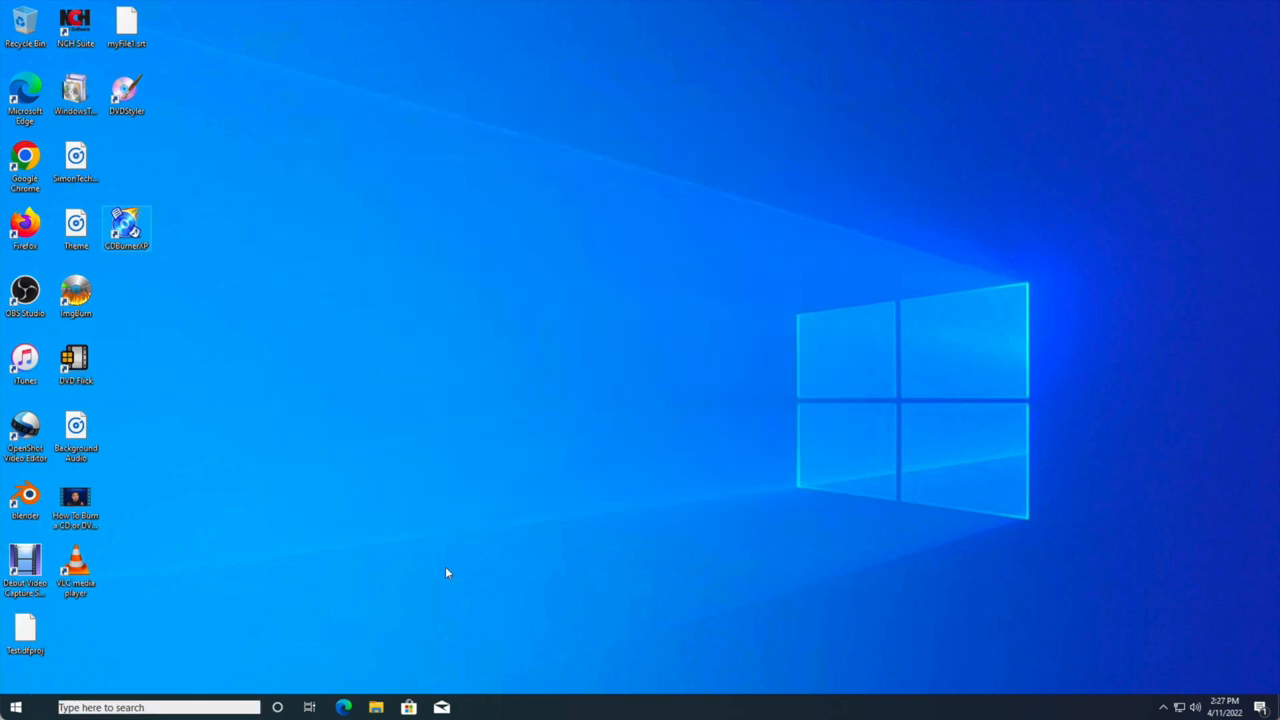
{"action": "mouse_move", "coordinate": [375, 708]}
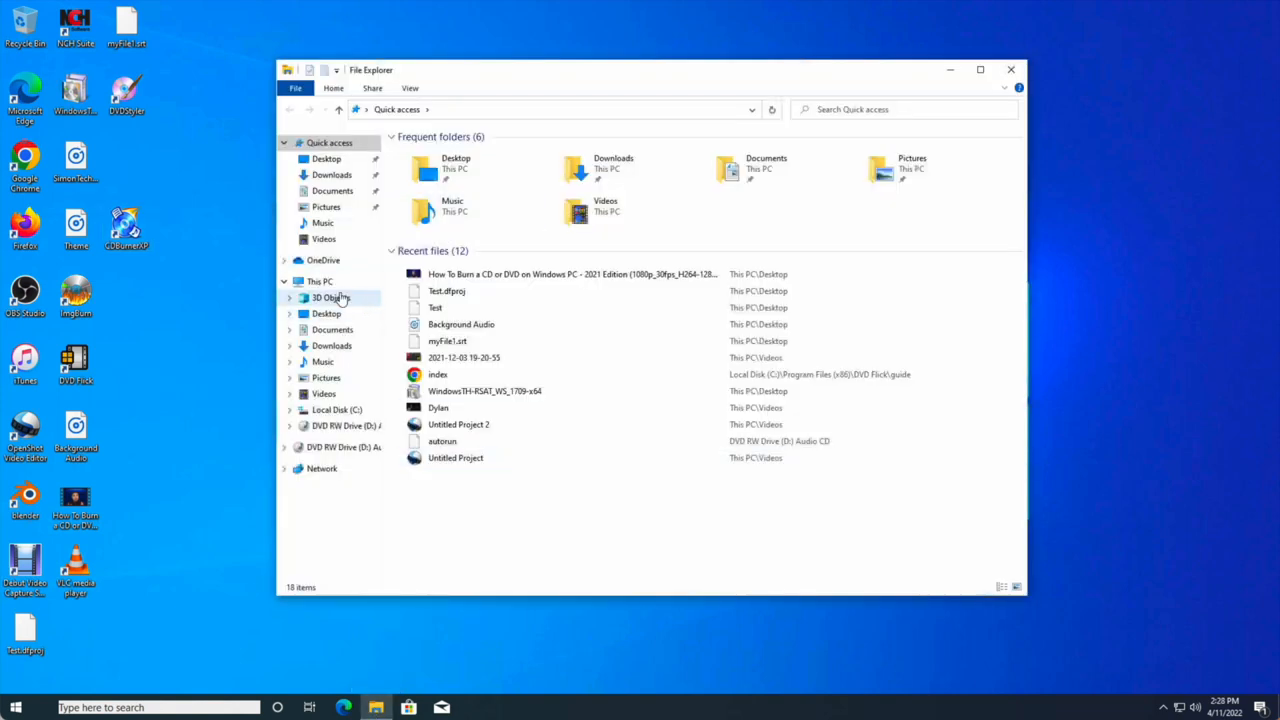
Show This PC's drives and play the Audio CD in DVD RW Drive (D:).
{"action": "left_click", "coordinate": [320, 281]}
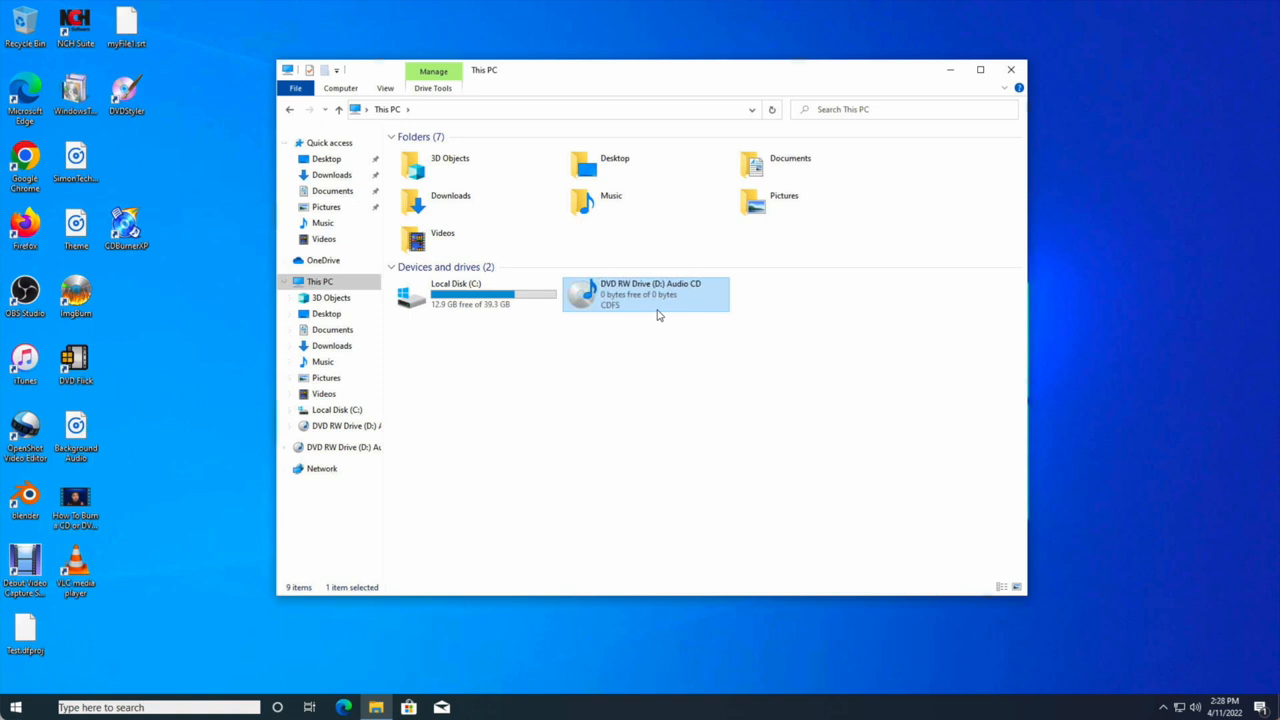
{"action": "double_click", "coordinate": [645, 293]}
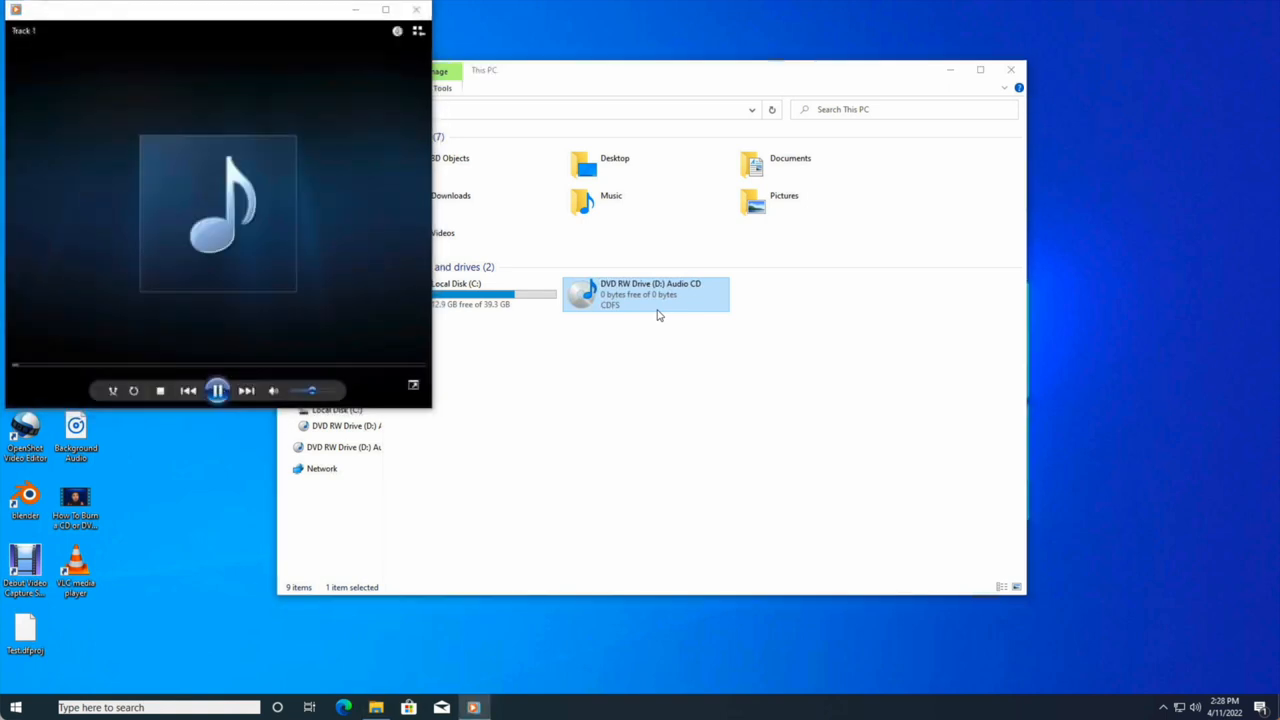